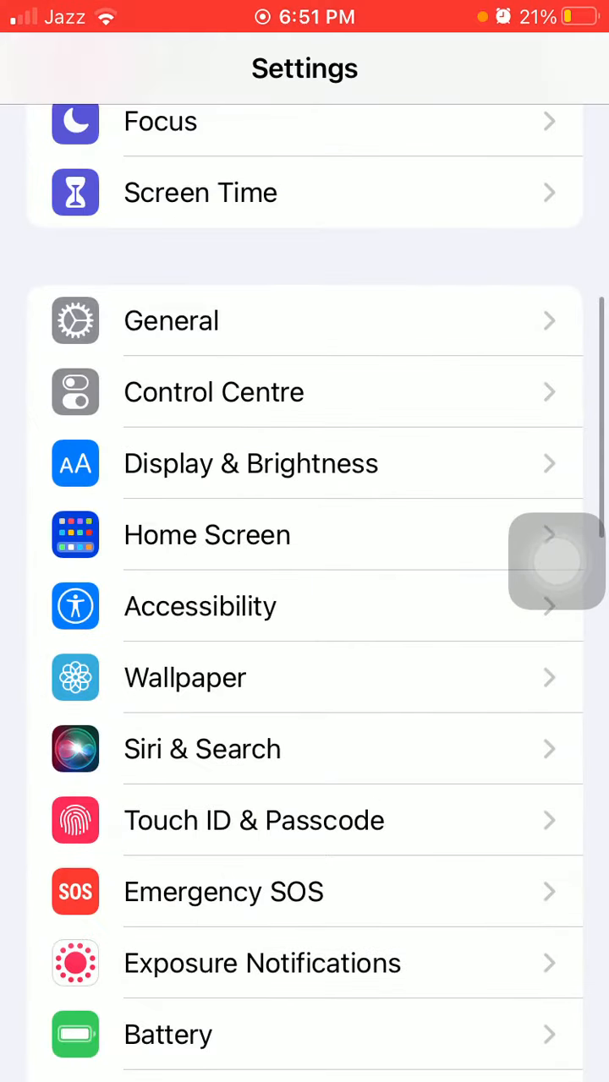
# Step: Review the Wallet & Apple Pay shipping address options
pyautogui.scroll(-3)
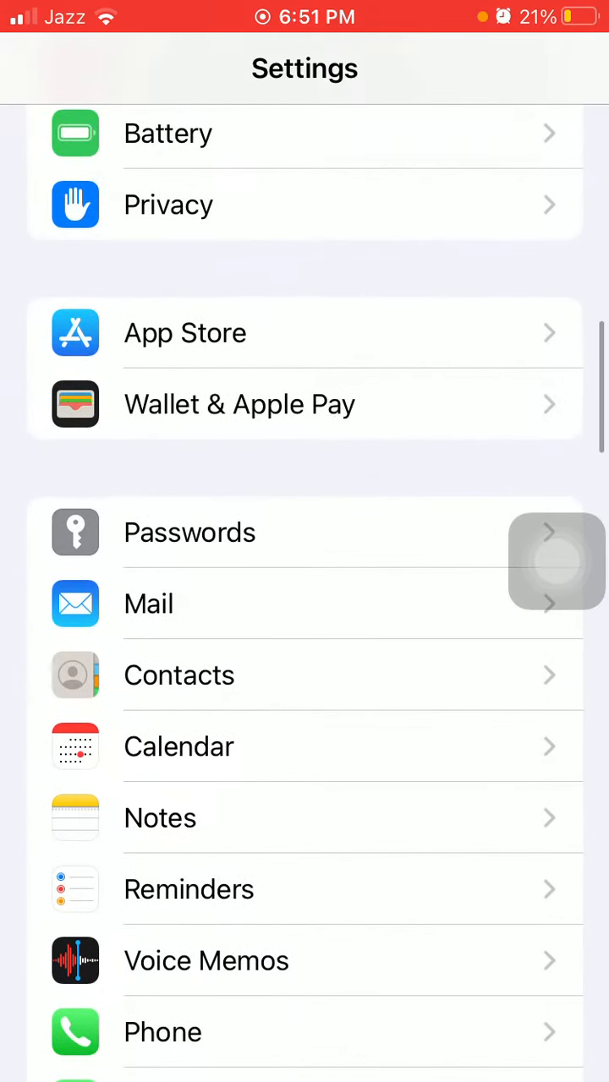
pyautogui.click(240, 404)
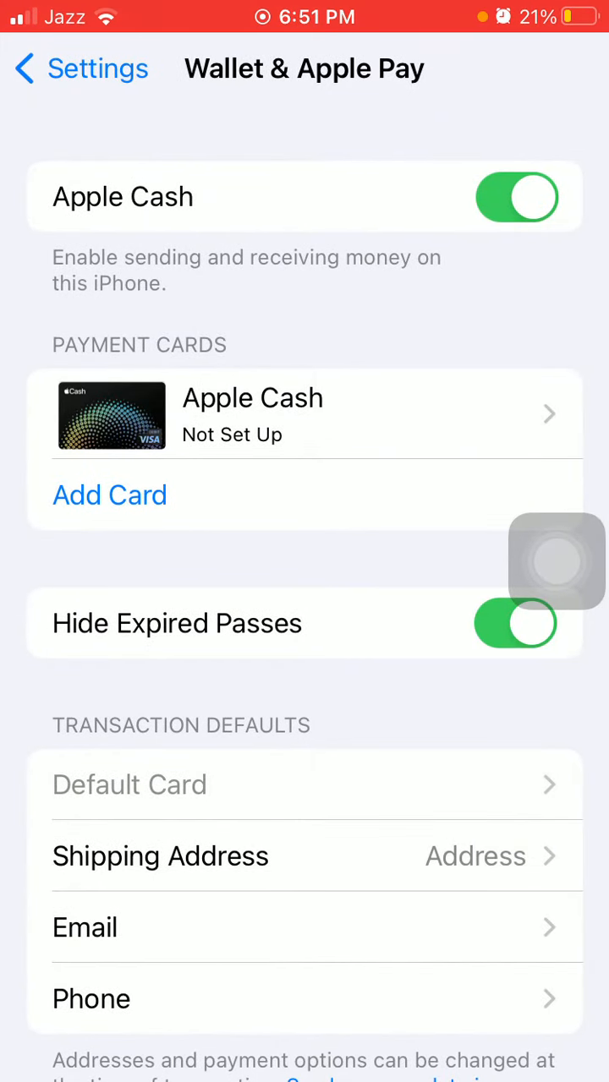
pyautogui.scroll(-3)
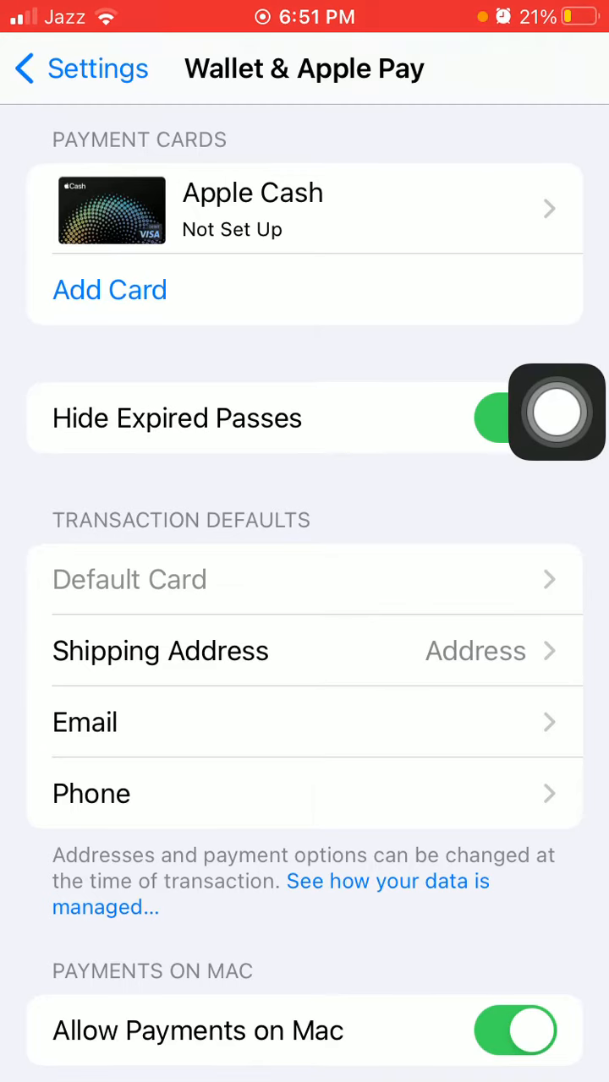
pyautogui.click(161, 650)
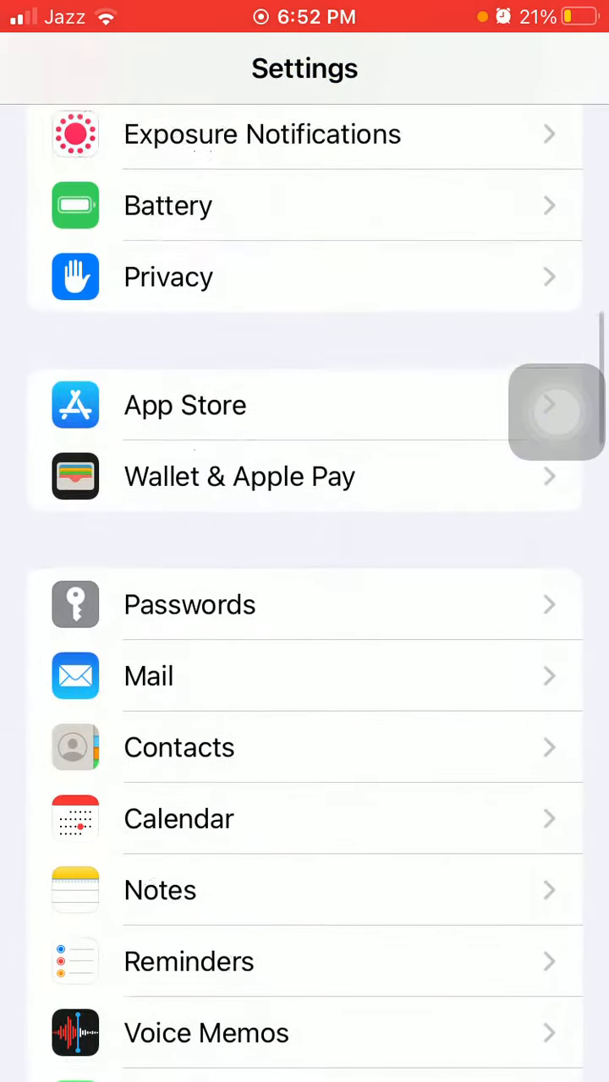
# Step: Visit the General settings screen
pyautogui.scroll(-3)
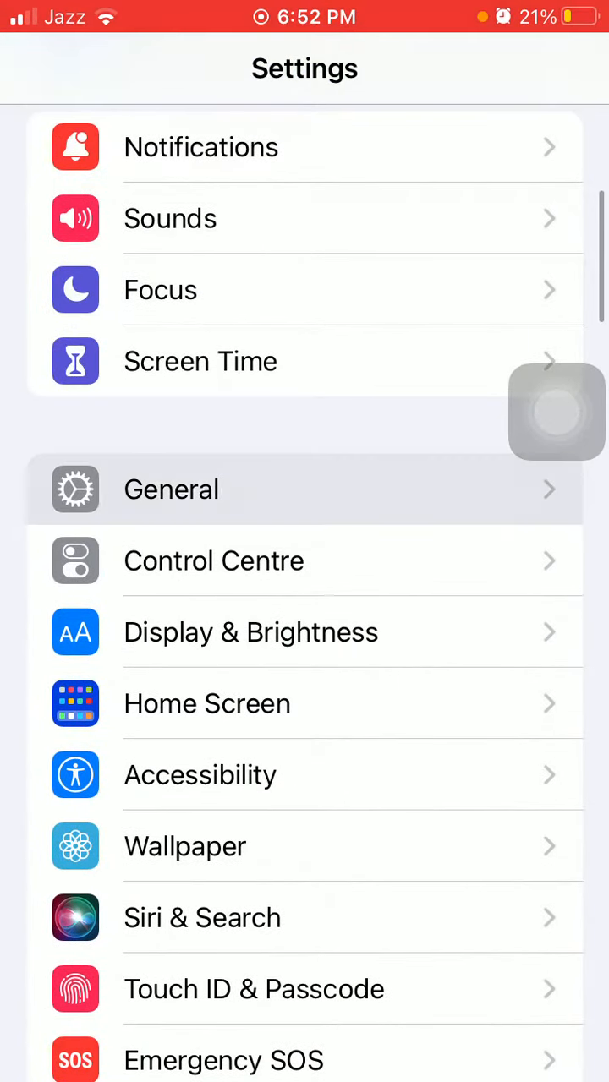
pyautogui.click(173, 489)
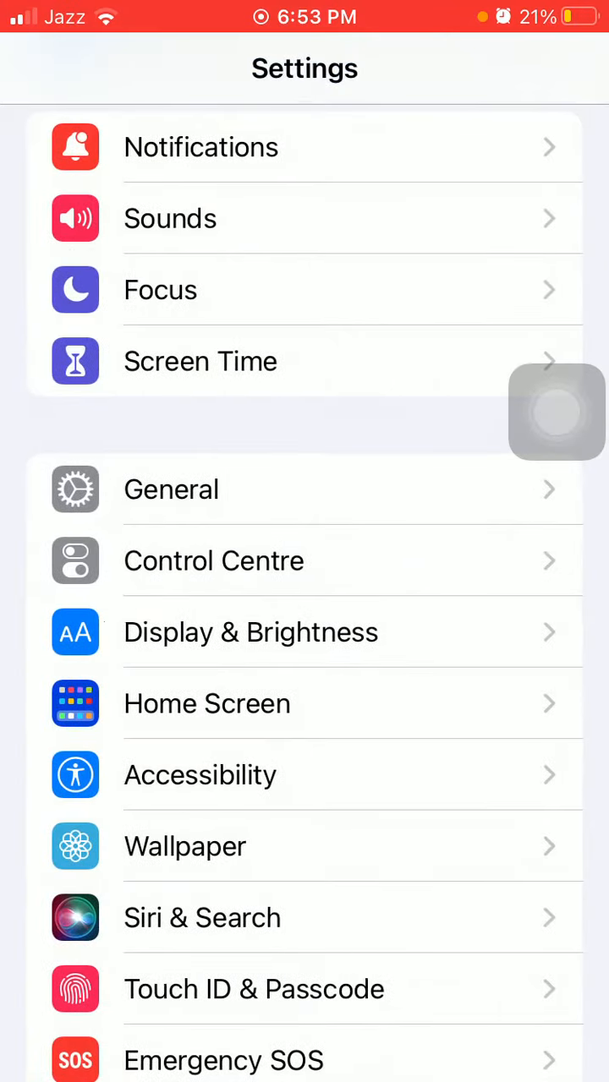
# Step: Review the Apple ID Payment & Shipping details, then return to the Home Screen via AssistiveTouch
pyautogui.scroll(-3)
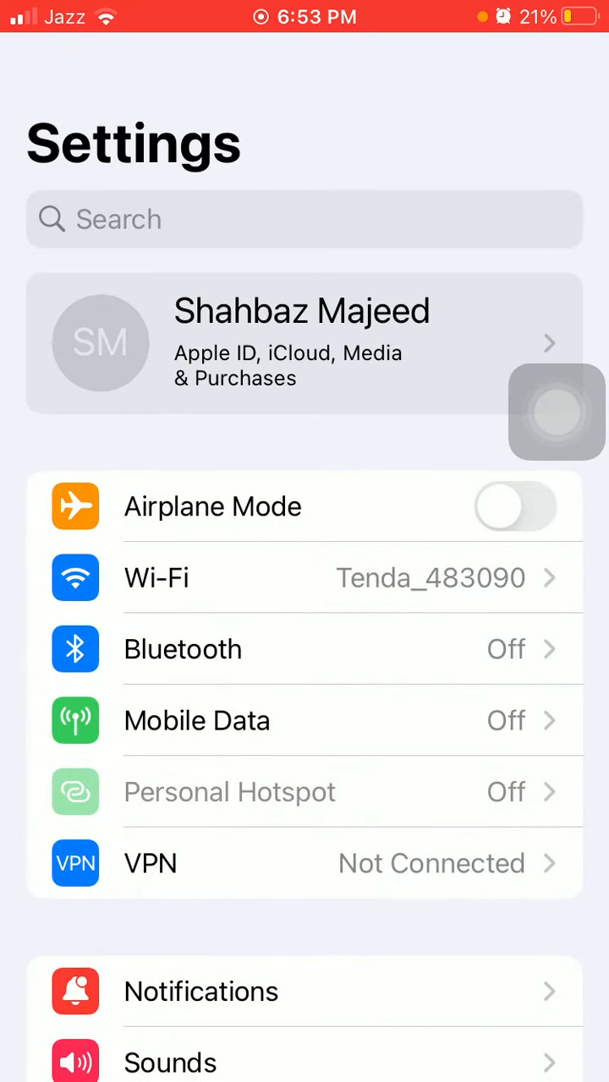
pyautogui.click(302, 344)
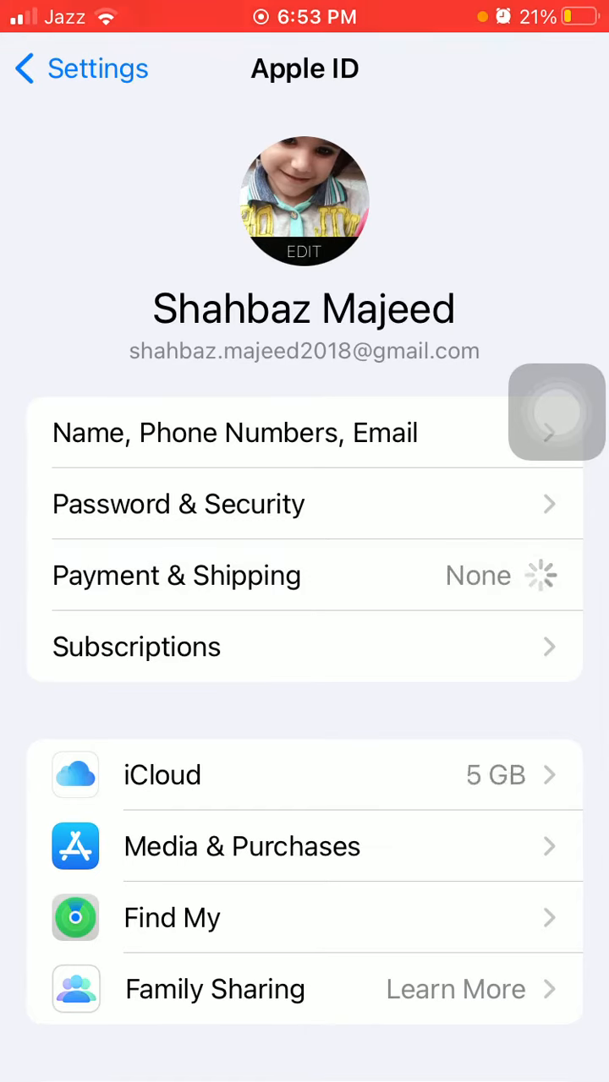
pyautogui.click(177, 575)
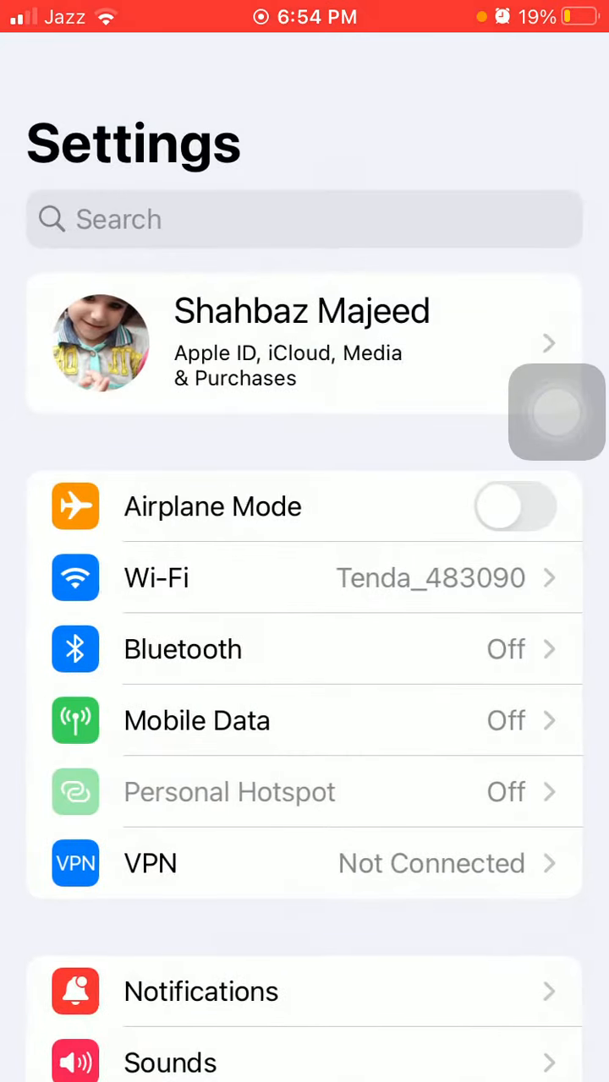
pyautogui.click(556, 412)
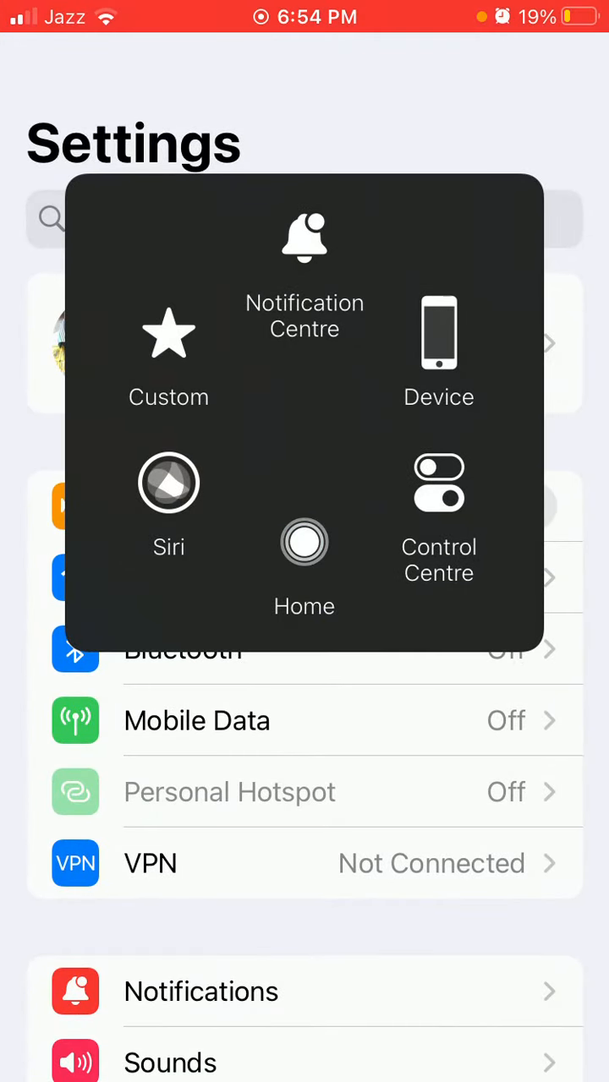
pyautogui.click(305, 554)
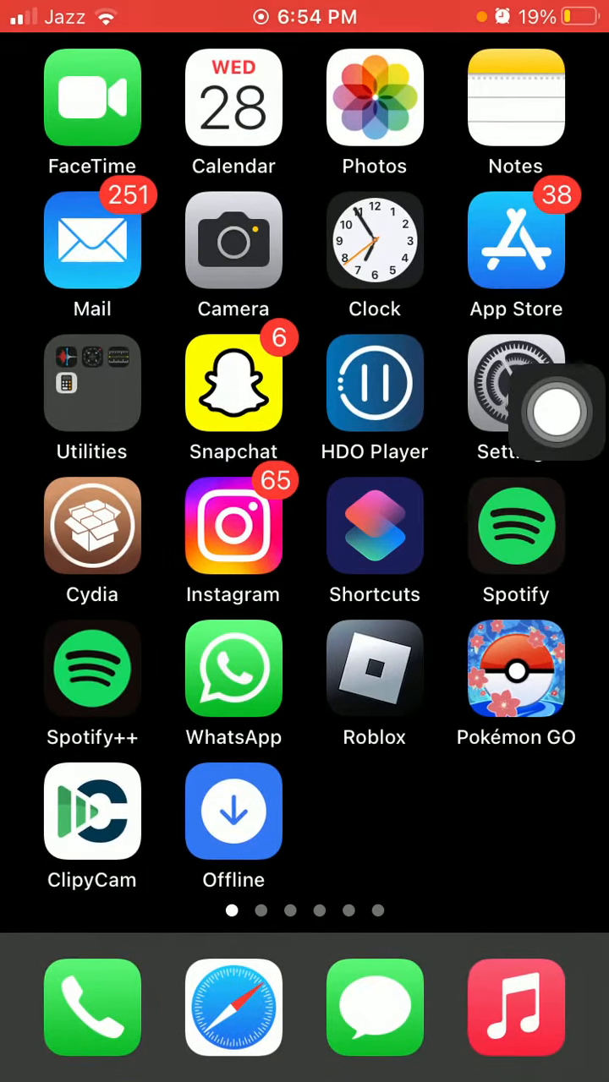